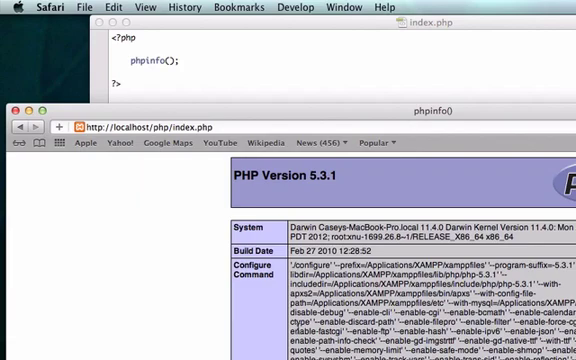
mouse_move(198, 116)
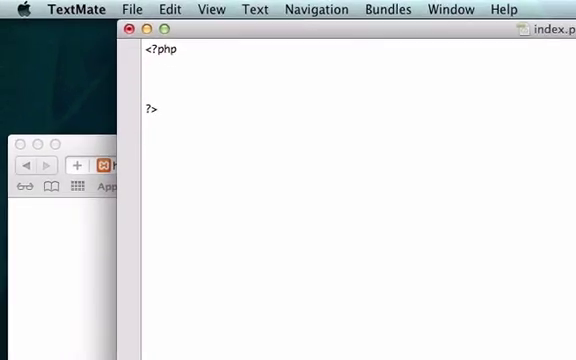
Step: Write the plain words hellow world on the line between <?php and ?>
type("hellow")
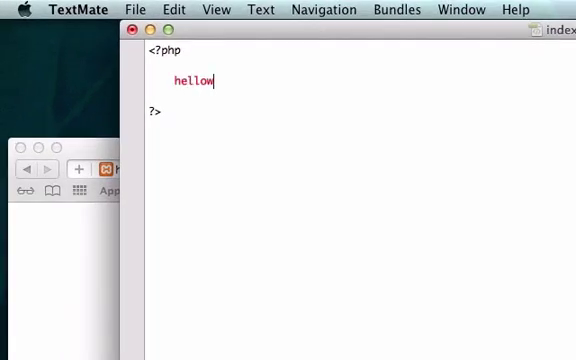
type("world")
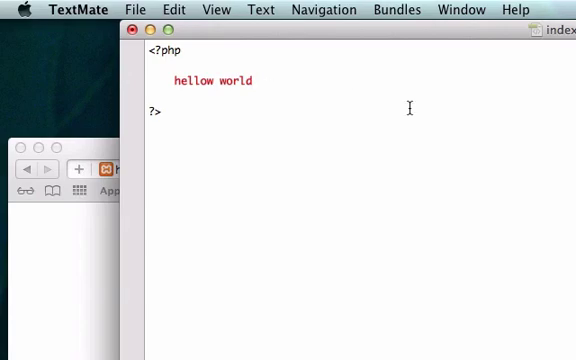
mouse_move(308, 162)
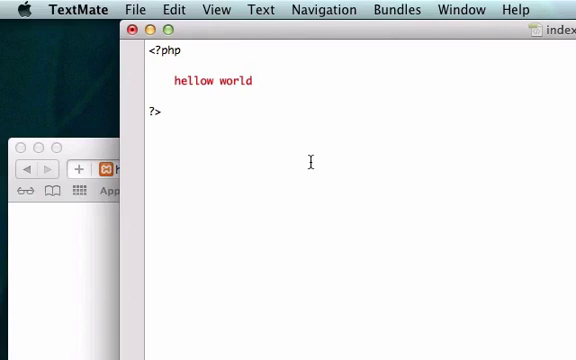
mouse_move(252, 262)
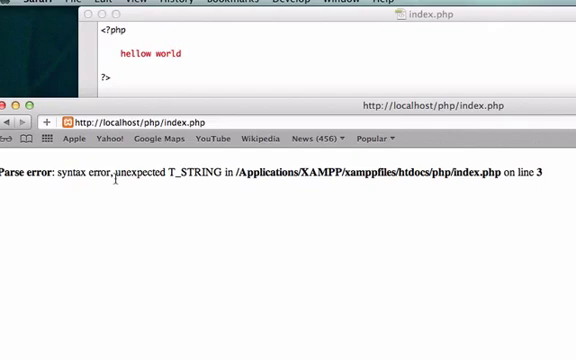
mouse_move(124, 196)
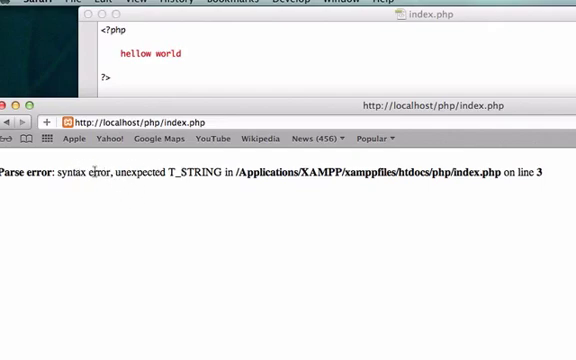
mouse_move(524, 172)
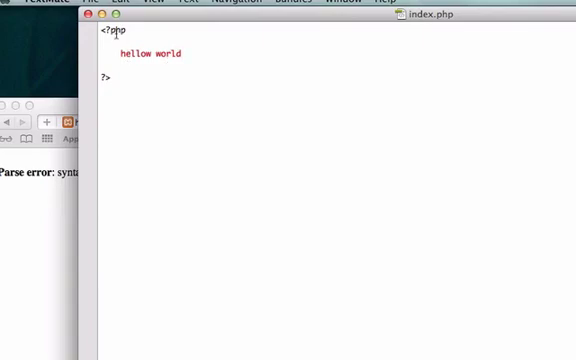
mouse_move(216, 40)
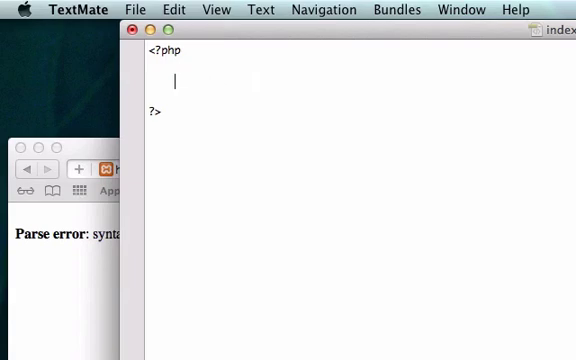
Step: Replace hellow world with the statement echo 6; so the page prints 6
type("e")
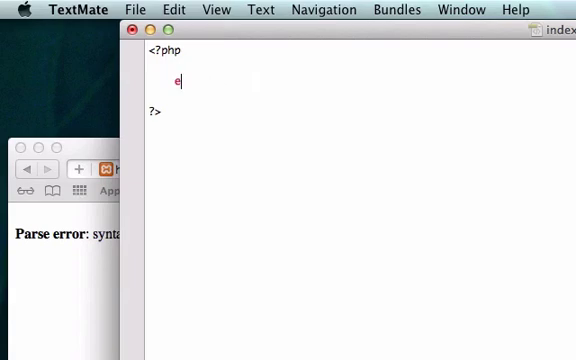
type("cho")
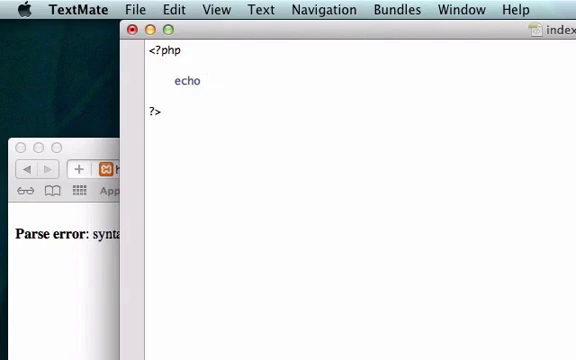
type("6;")
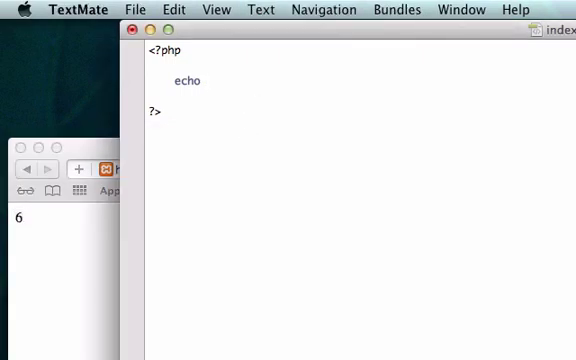
Step: Change the echoed value to the unquoted text welcome to my webpage
type("welcome t")
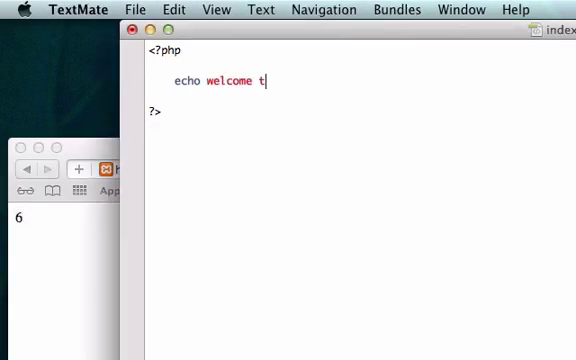
type("o my webpge;")
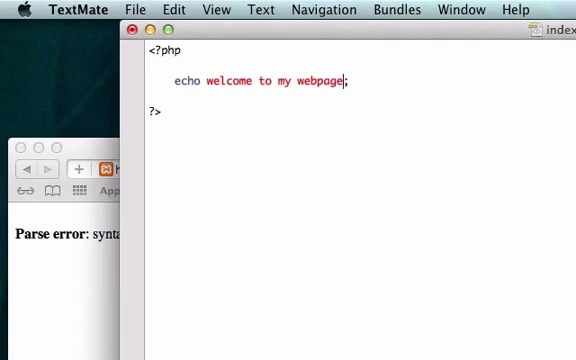
Step: Wrap welcome to my webpage in double quotes so the echo statement is valid
left_click(204, 80)
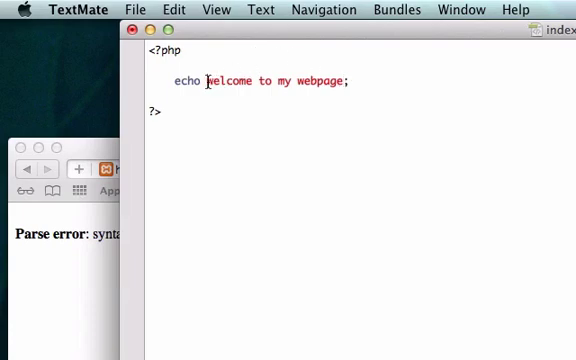
type("\"")
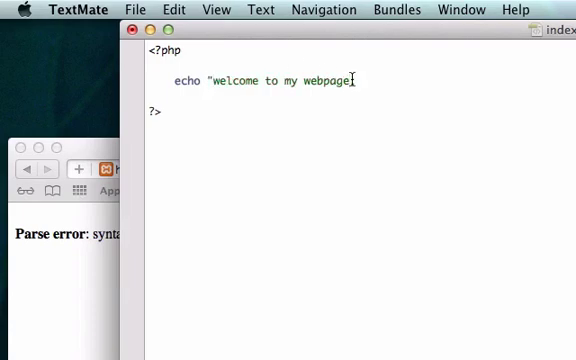
type("\";")
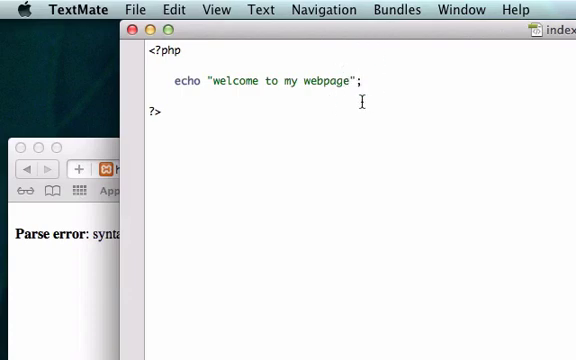
mouse_move(392, 88)
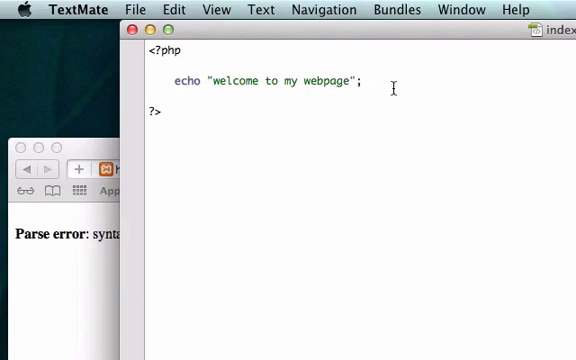
mouse_move(394, 88)
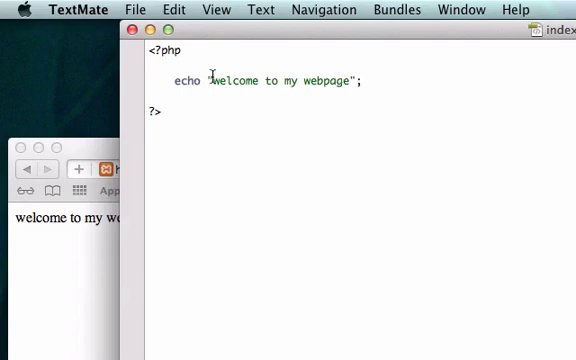
mouse_move(420, 124)
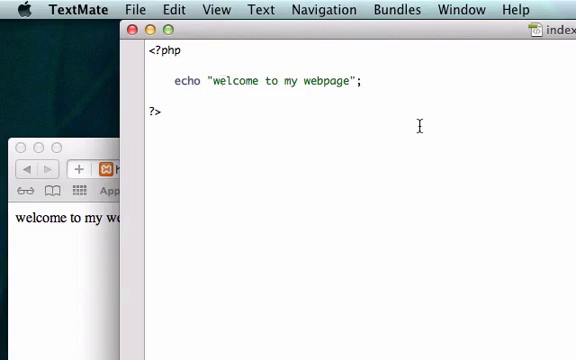
mouse_move(310, 232)
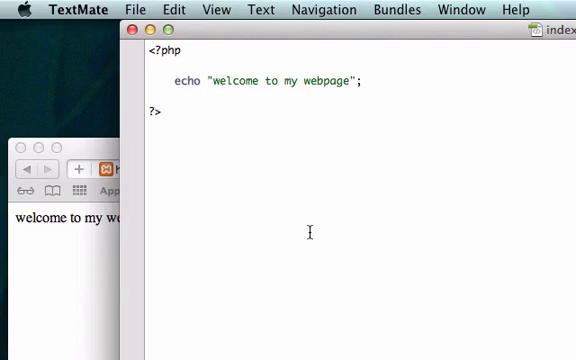